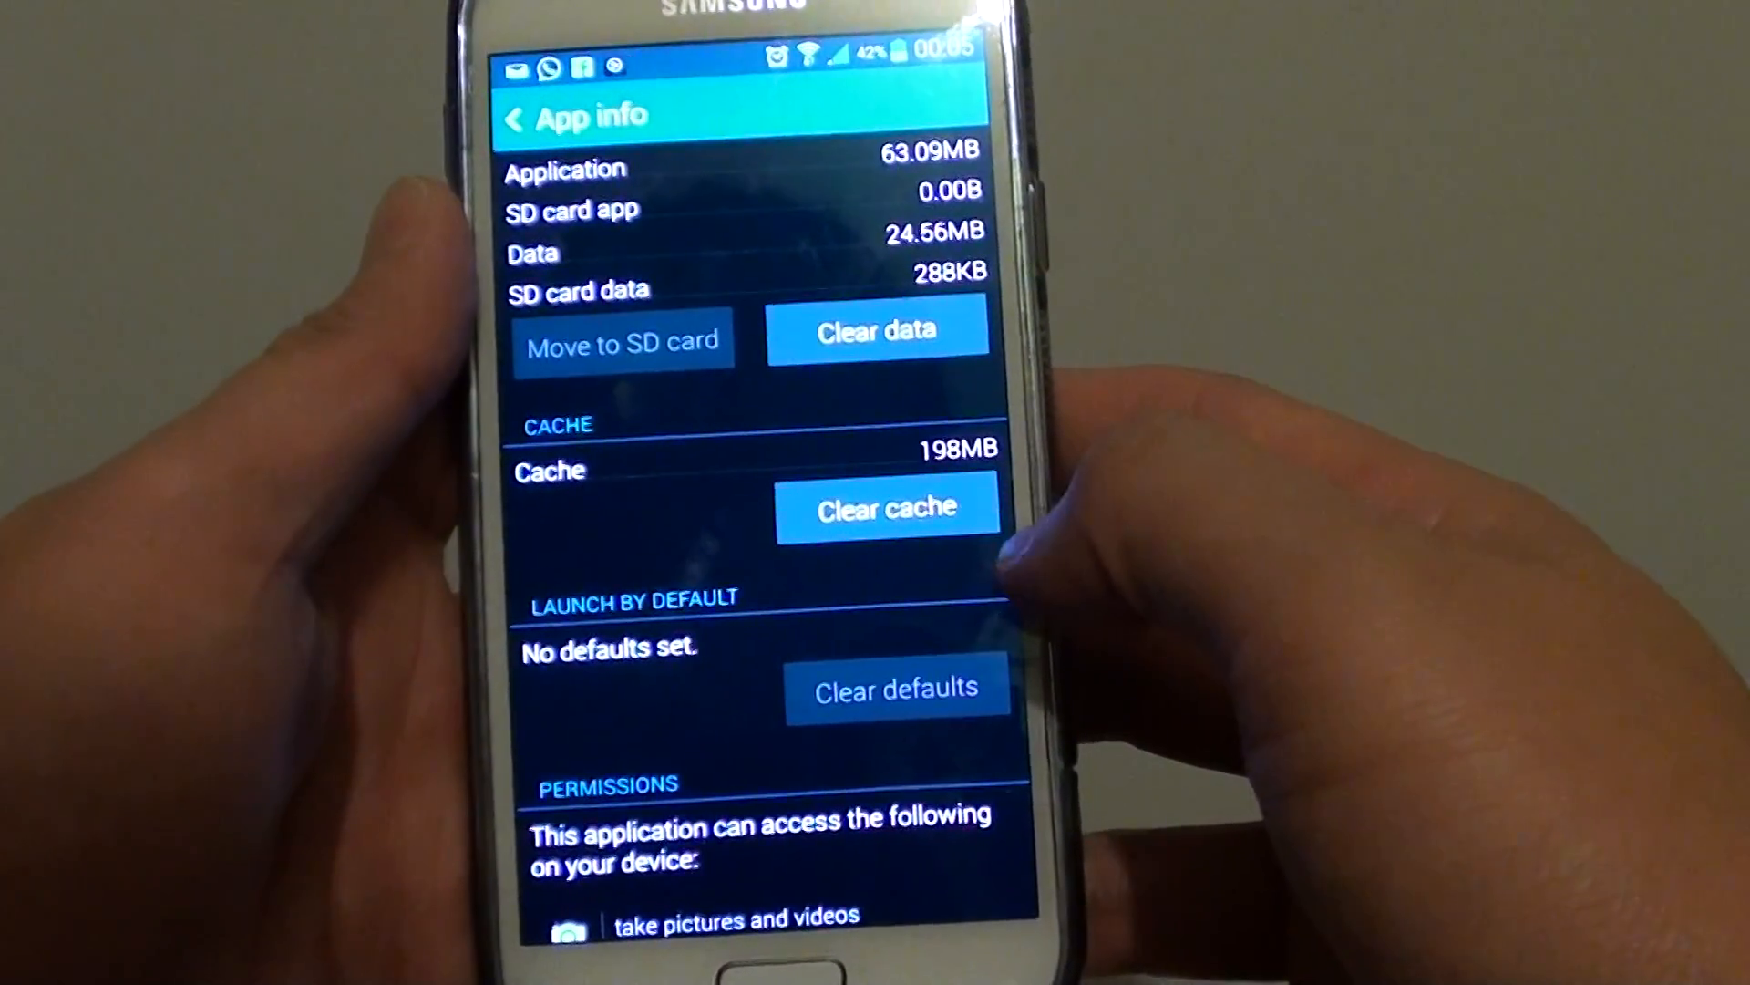
- Leave App info via the Home button and land on the home screen
left_click(887, 508)
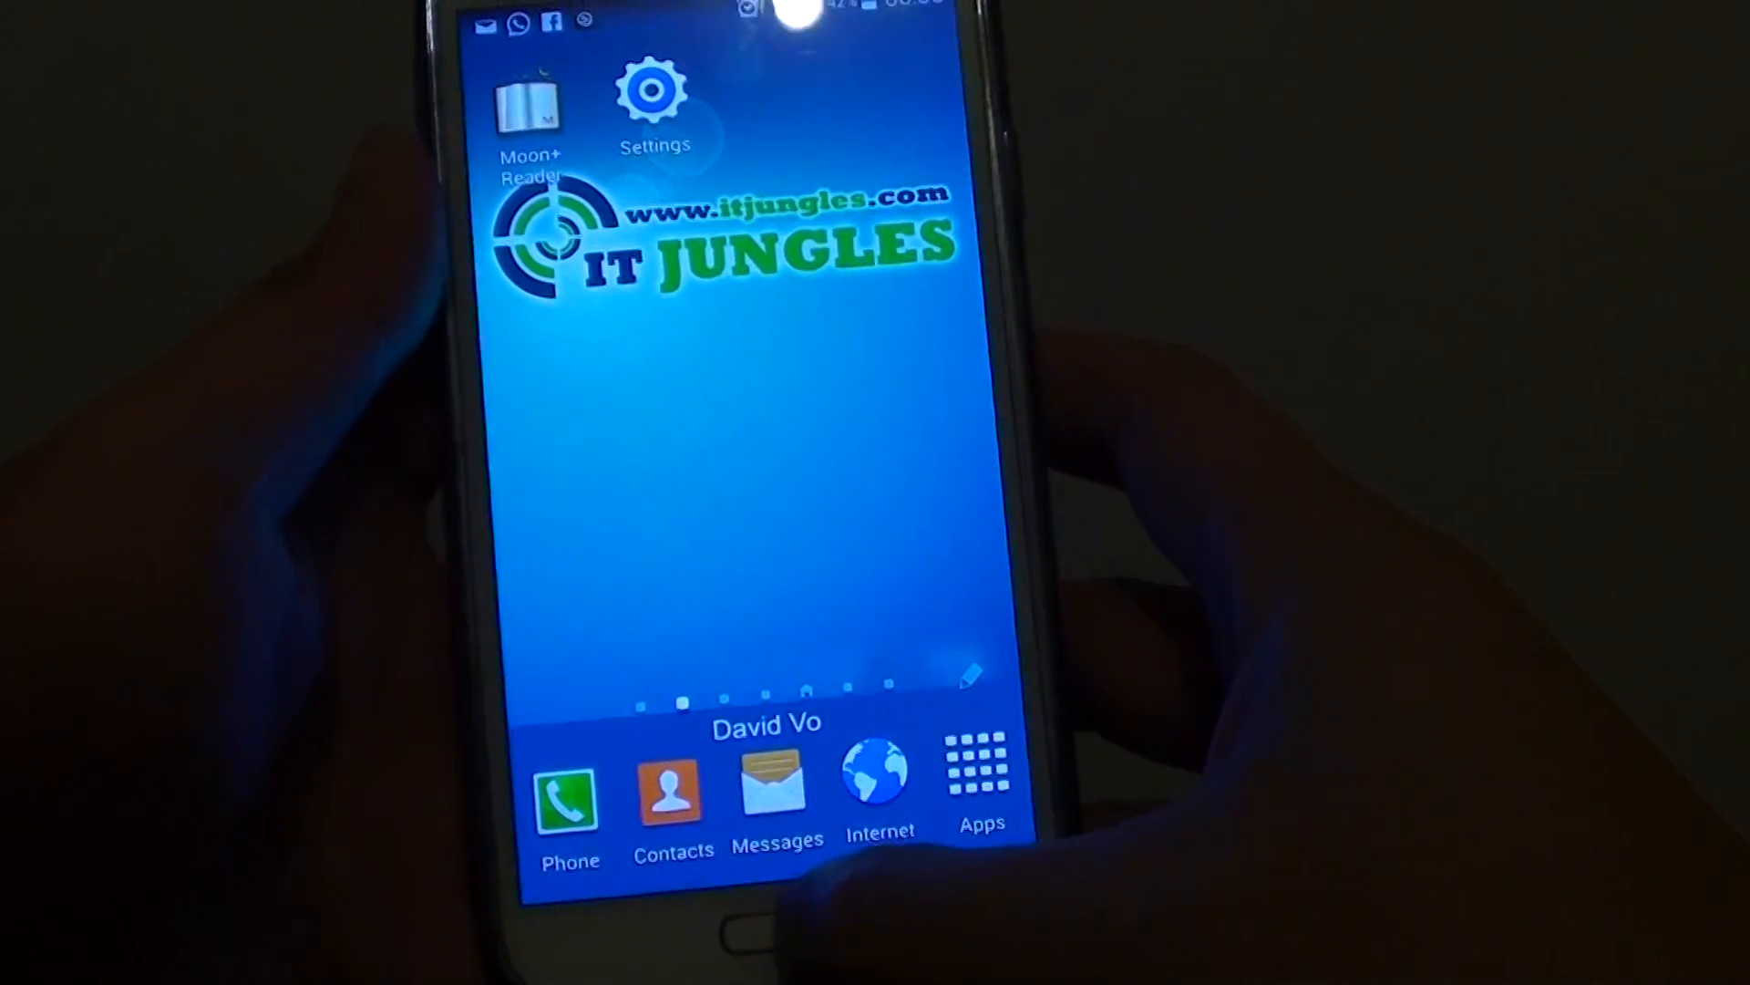
- Launch Settings from the home screen and scroll to the Applications section
left_click(652, 91)
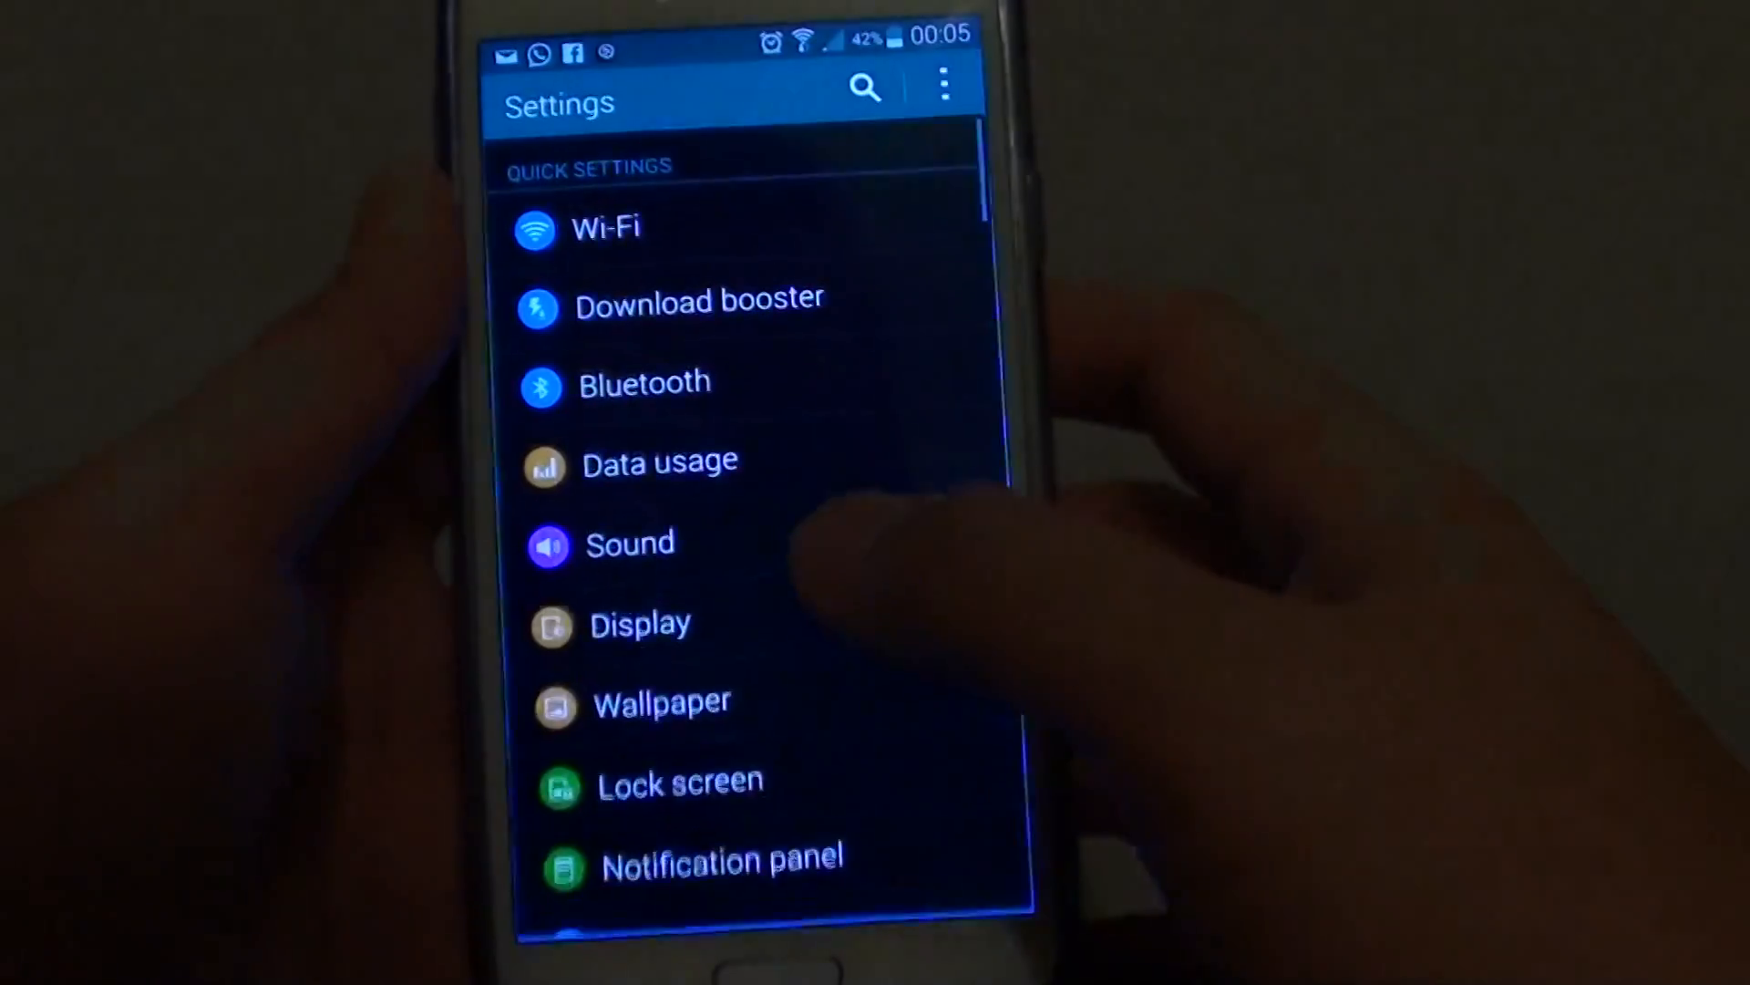
scroll("down", 3)
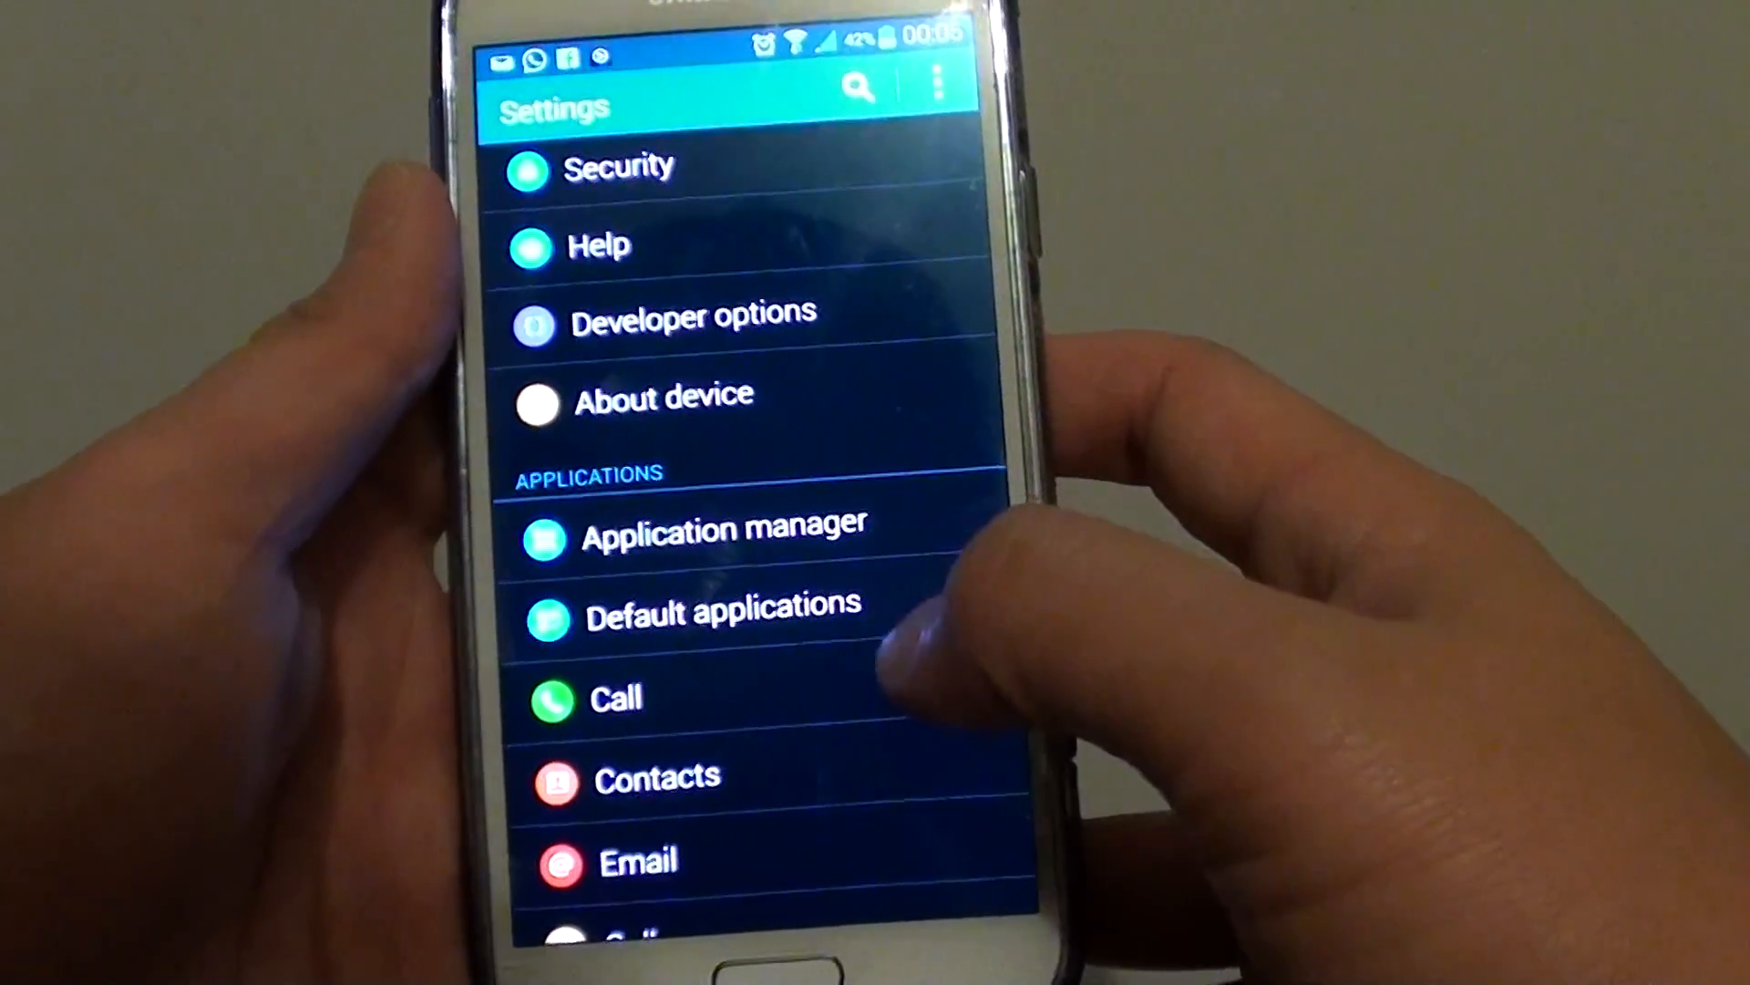
- Enter Application manager and scroll the Downloaded tab to locate the app
left_click(722, 525)
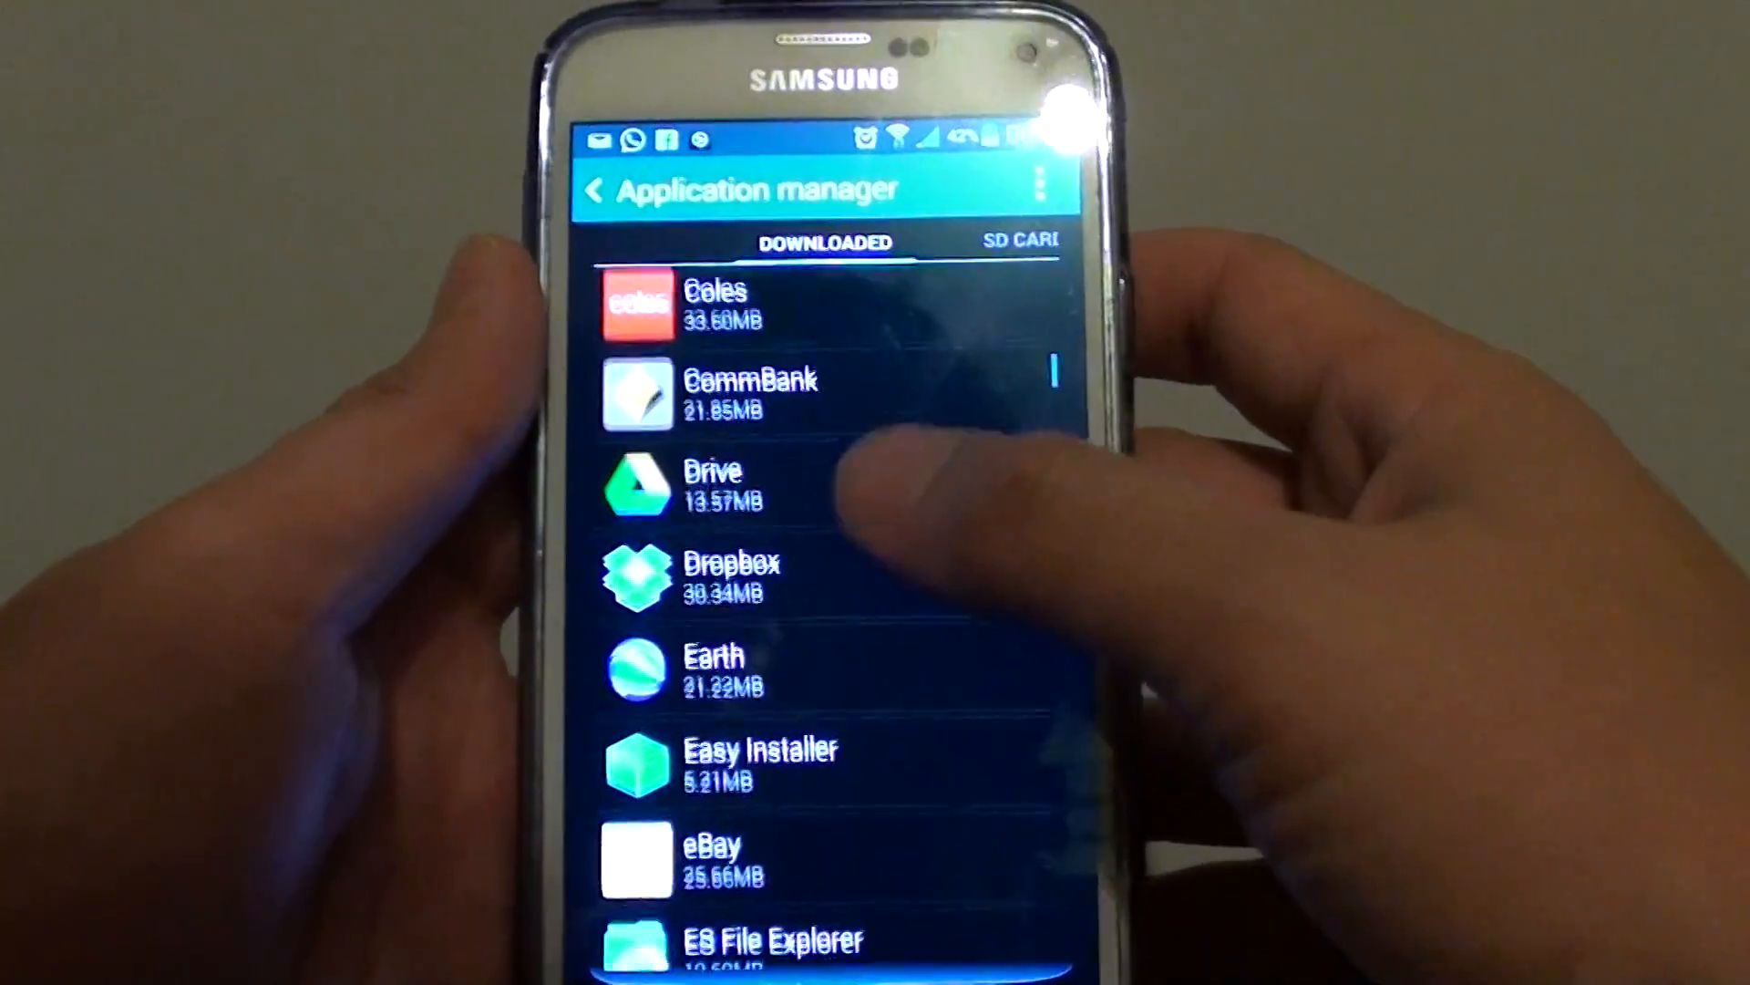
scroll("down", 3)
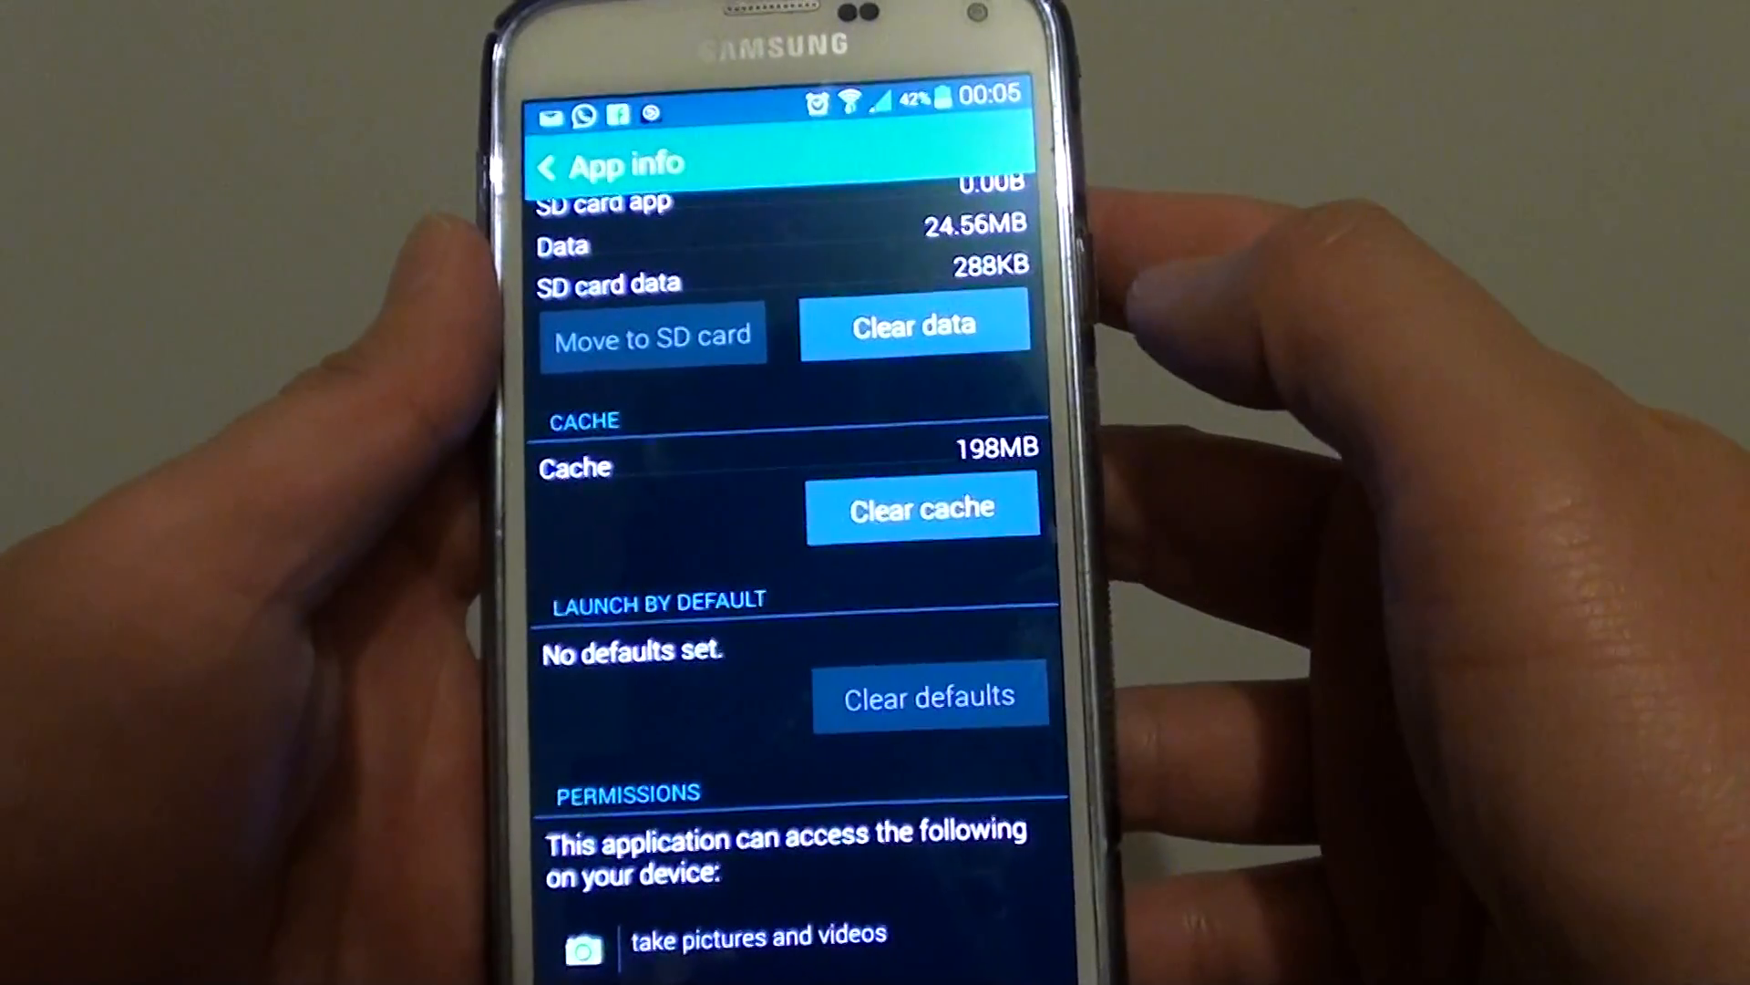
- Clear the app's 198MB cache so CACHE reads 0.00B
left_click(921, 514)
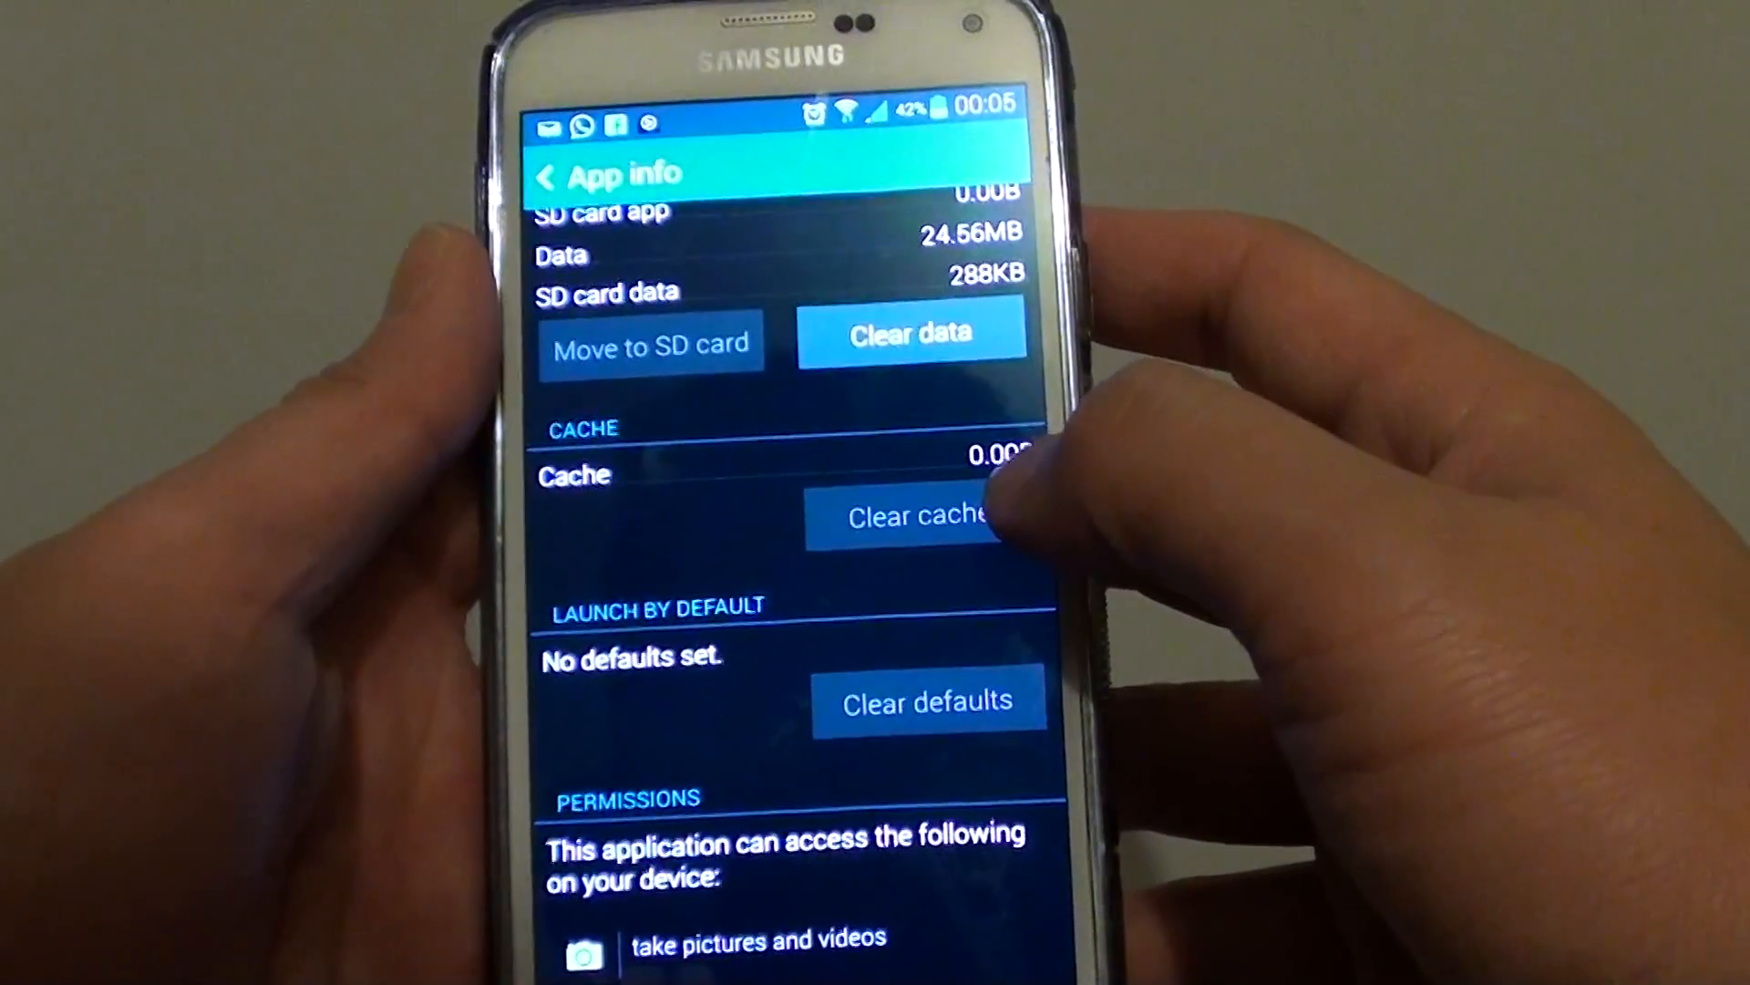